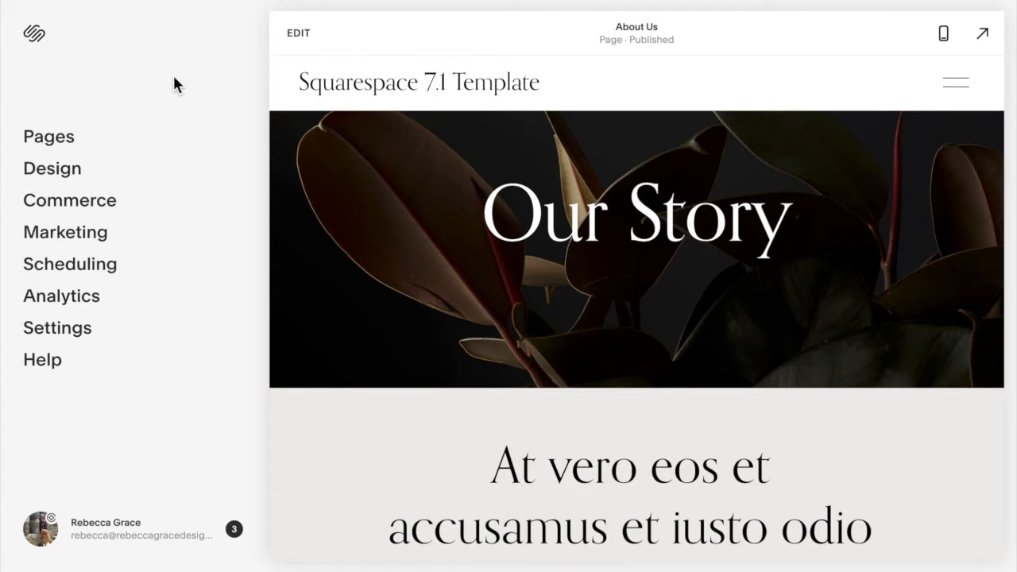
mouse_move(51, 169)
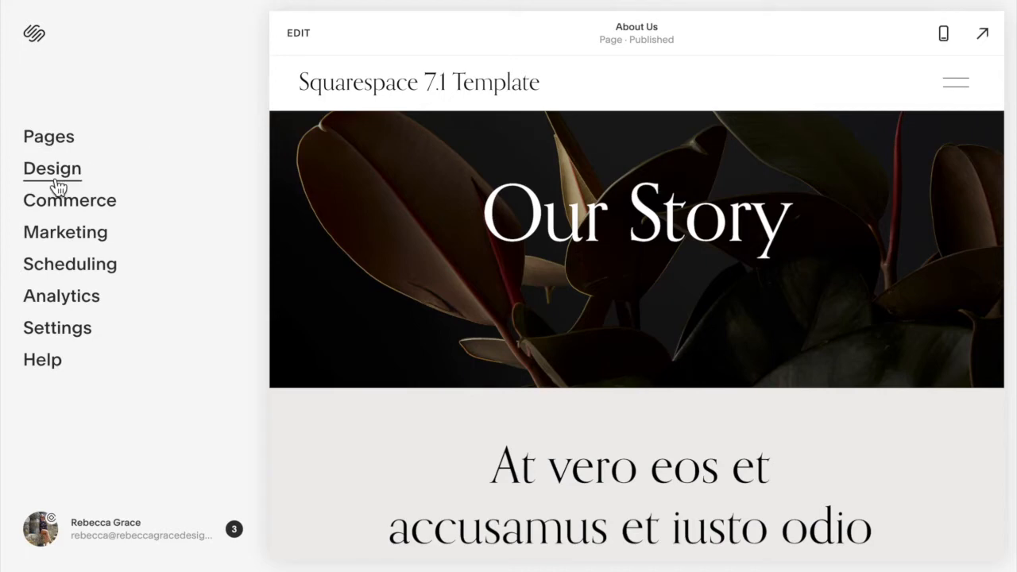
Open the Custom CSS editor from the Design settings in the left sidebar
left_click(51, 169)
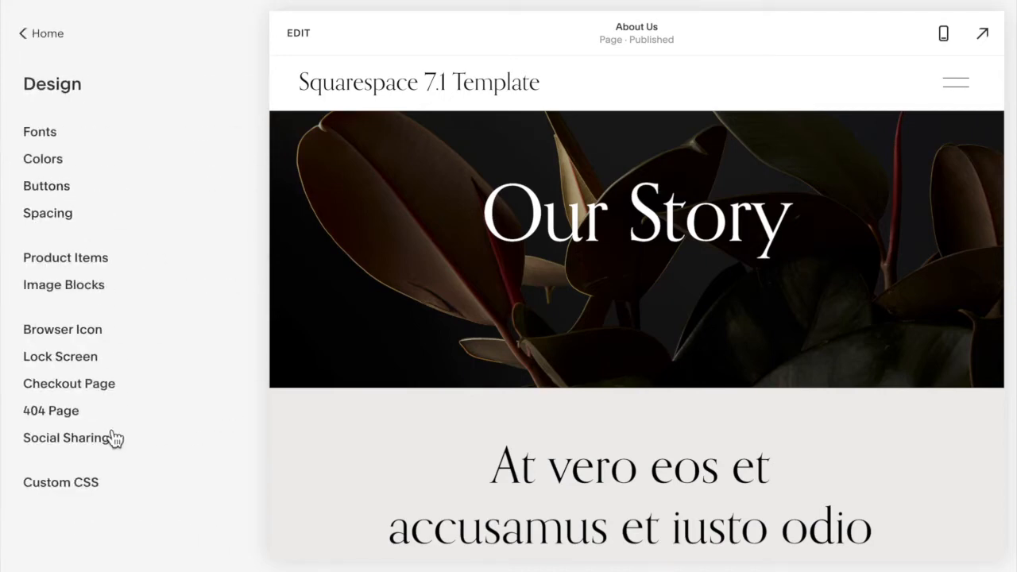
left_click(60, 483)
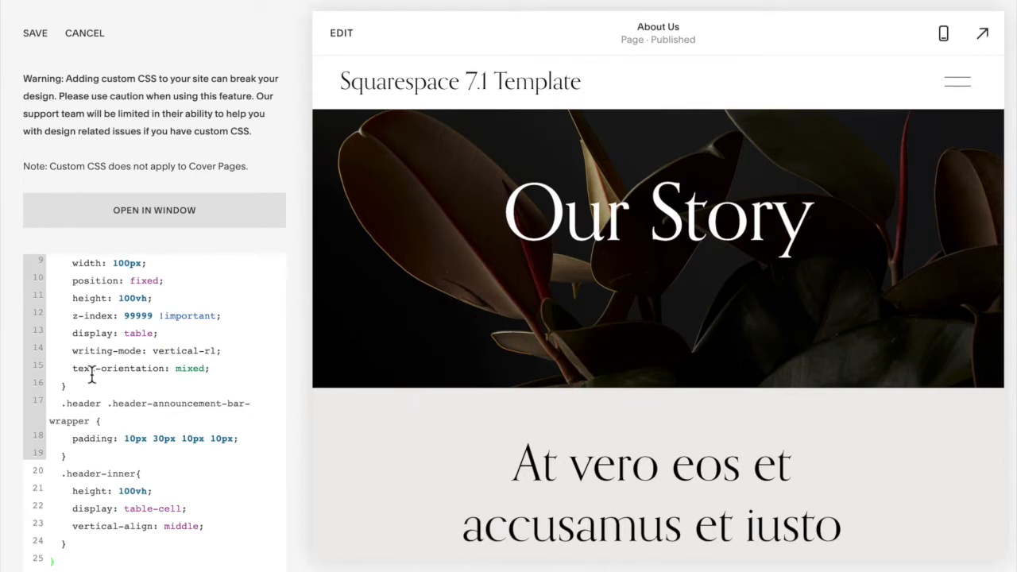
mouse_move(921, 142)
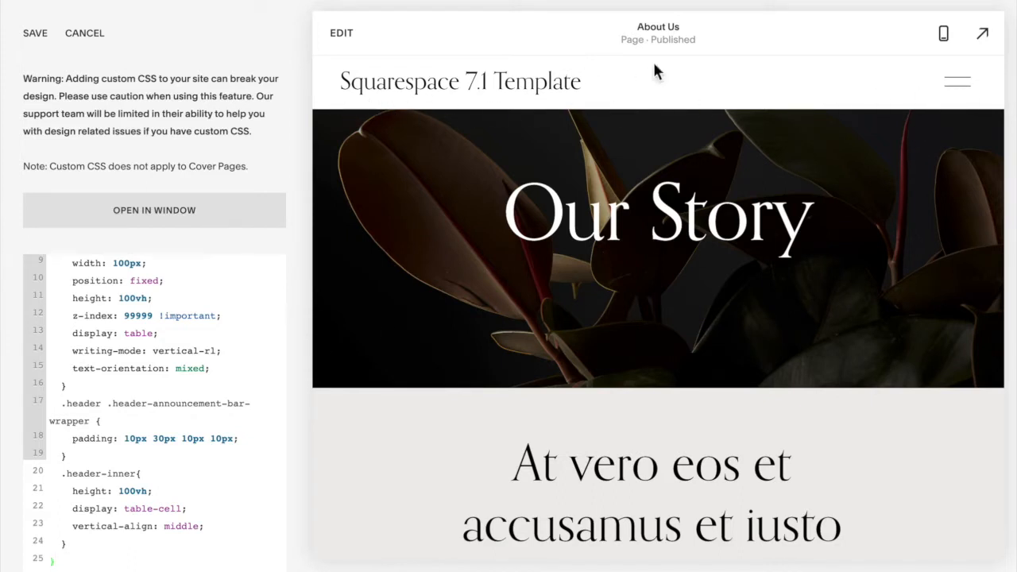
mouse_move(855, 74)
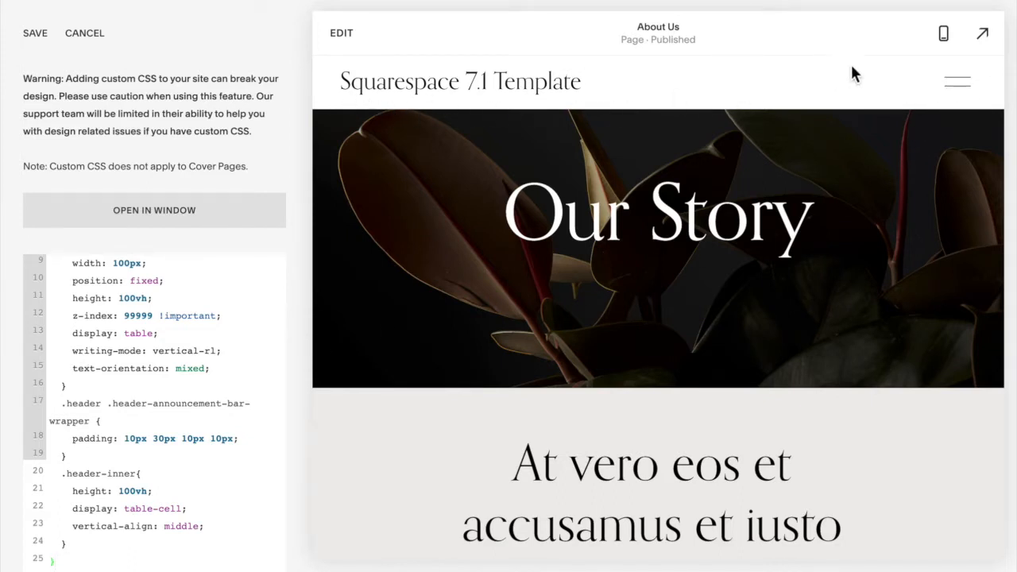
left_click(956, 79)
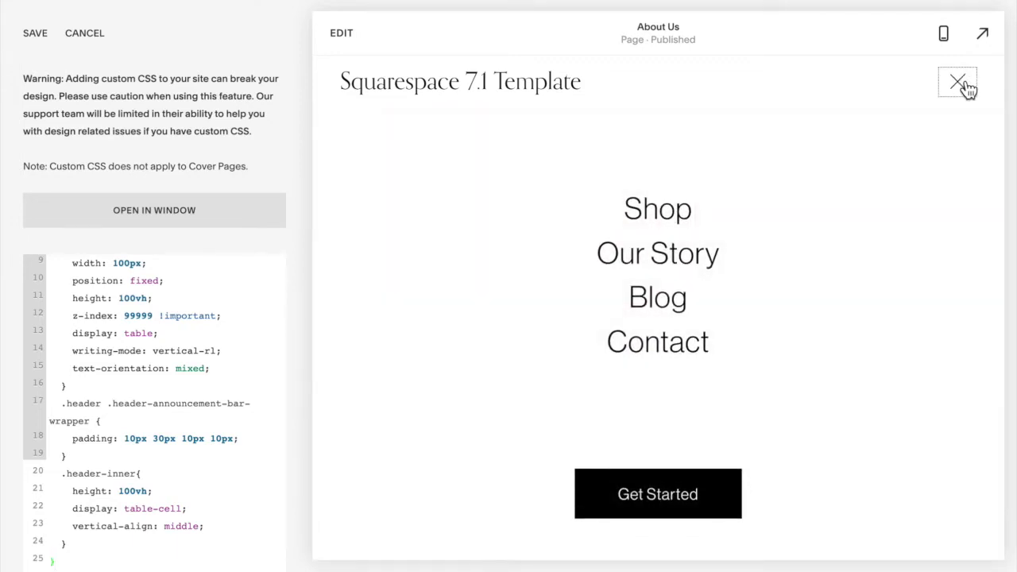
left_click(957, 82)
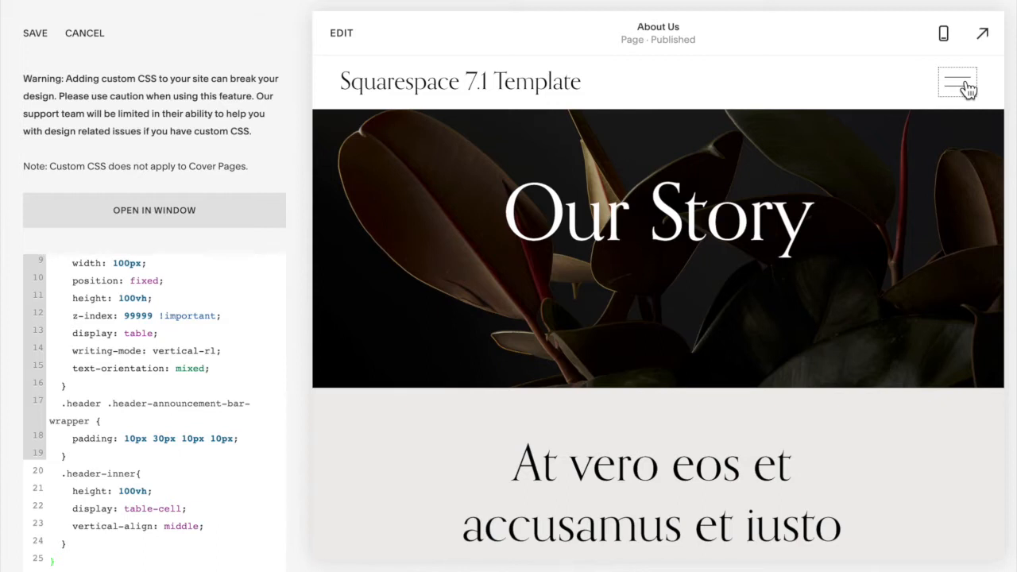
mouse_move(961, 93)
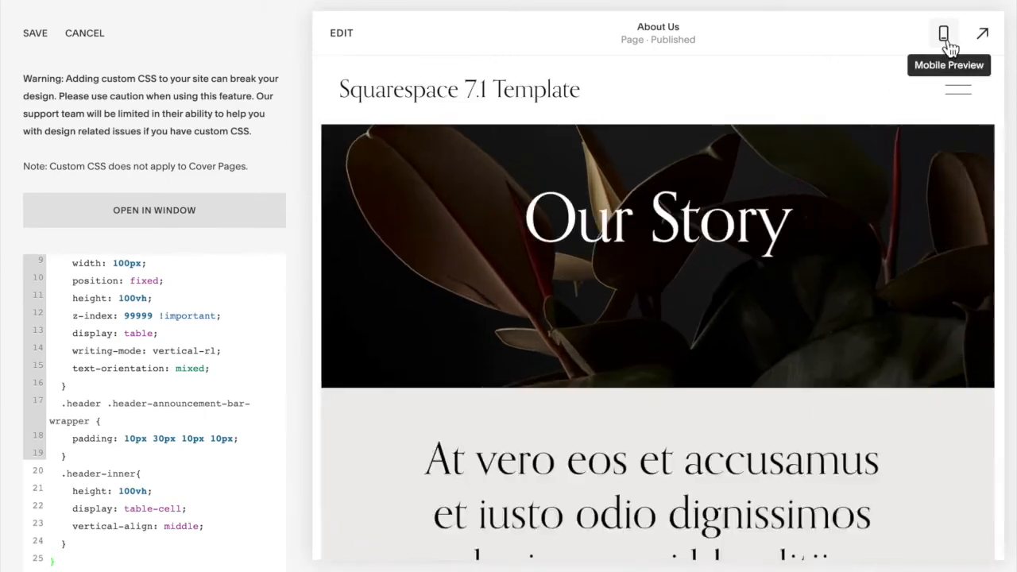
left_click(982, 32)
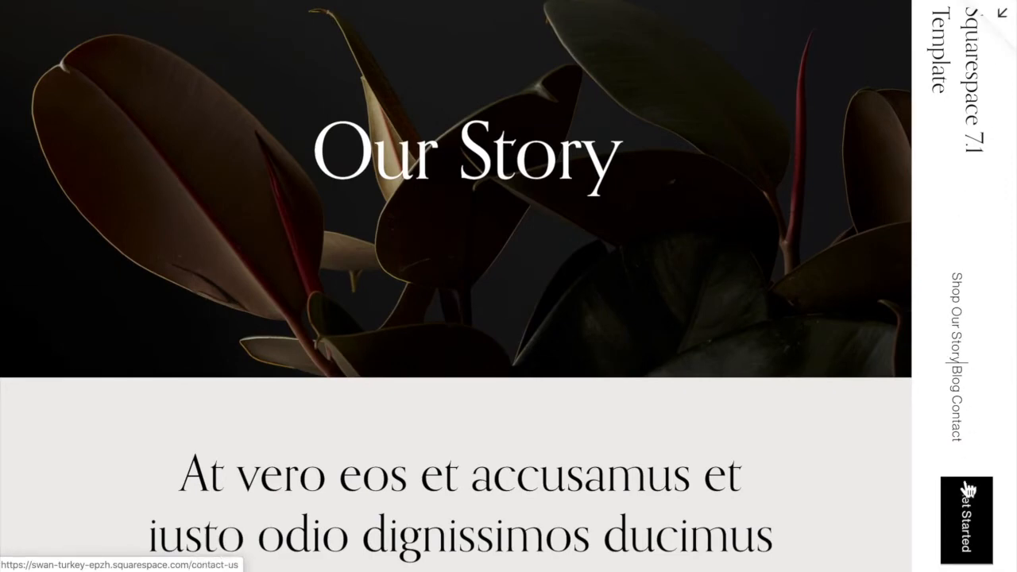
mouse_move(1004, 28)
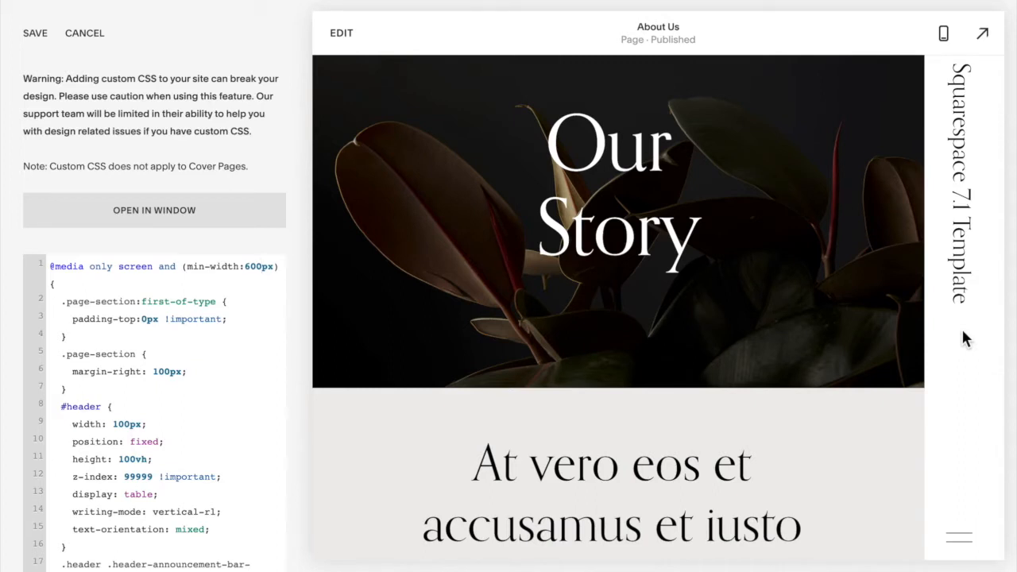
mouse_move(22, 13)
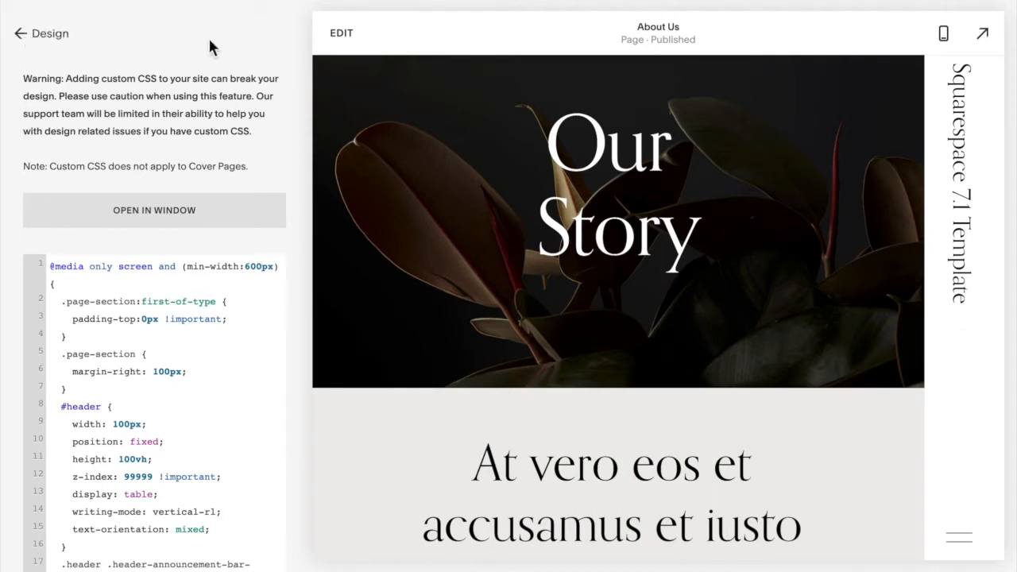
mouse_move(969, 548)
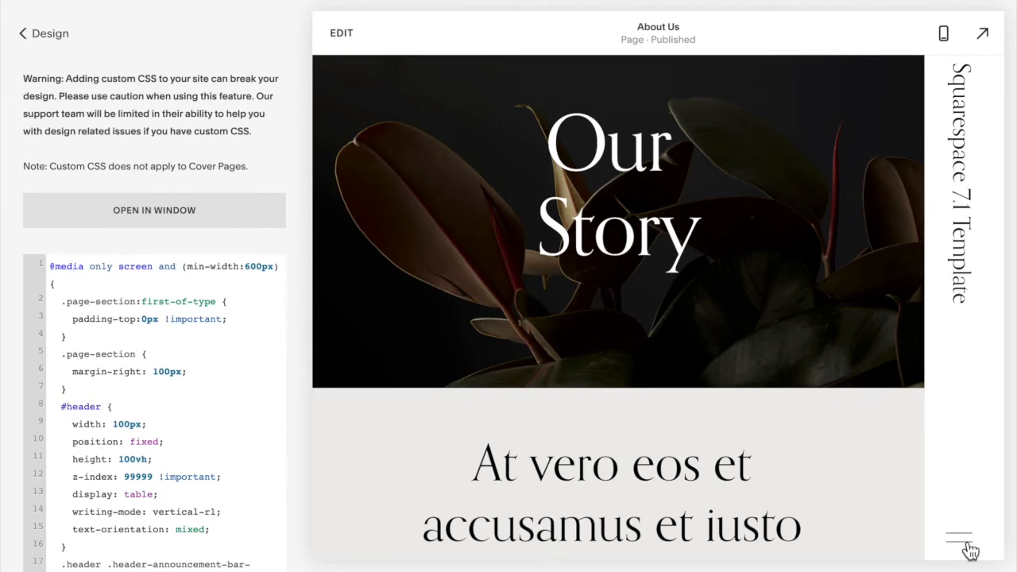
Preview the vertical header's hamburger menu with its sideways links, then close it
left_click(959, 534)
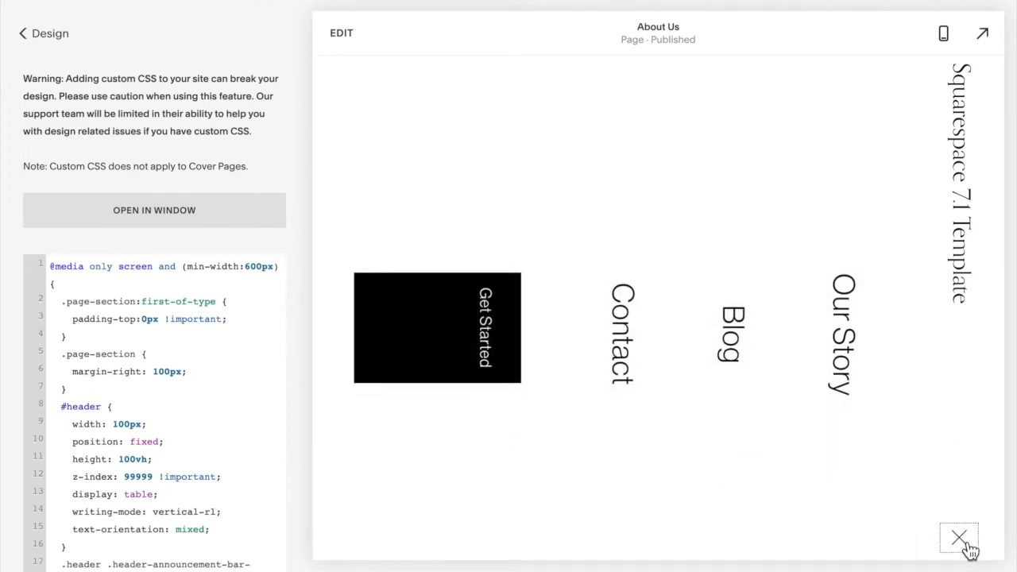
left_click(958, 537)
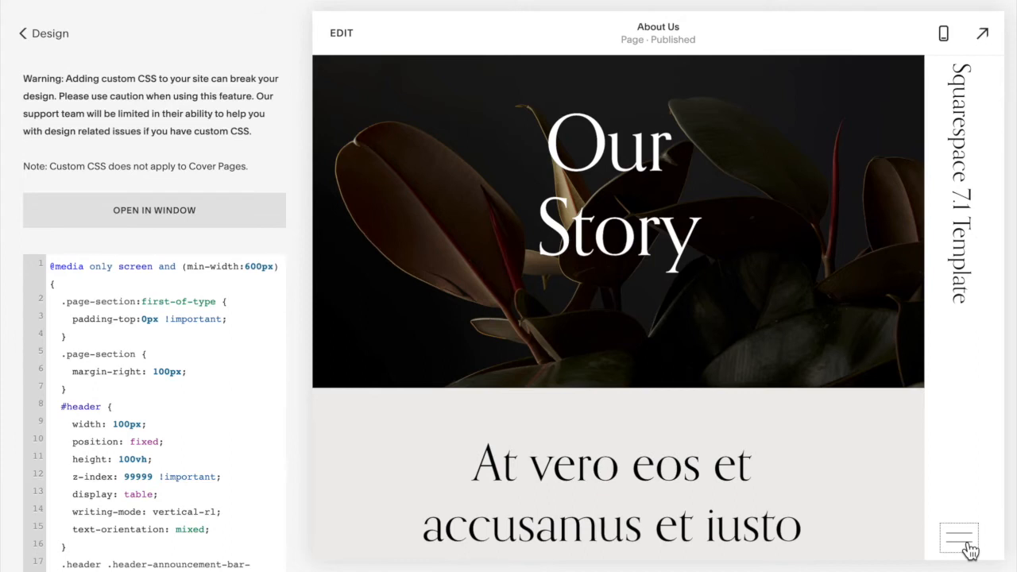
mouse_move(1009, 389)
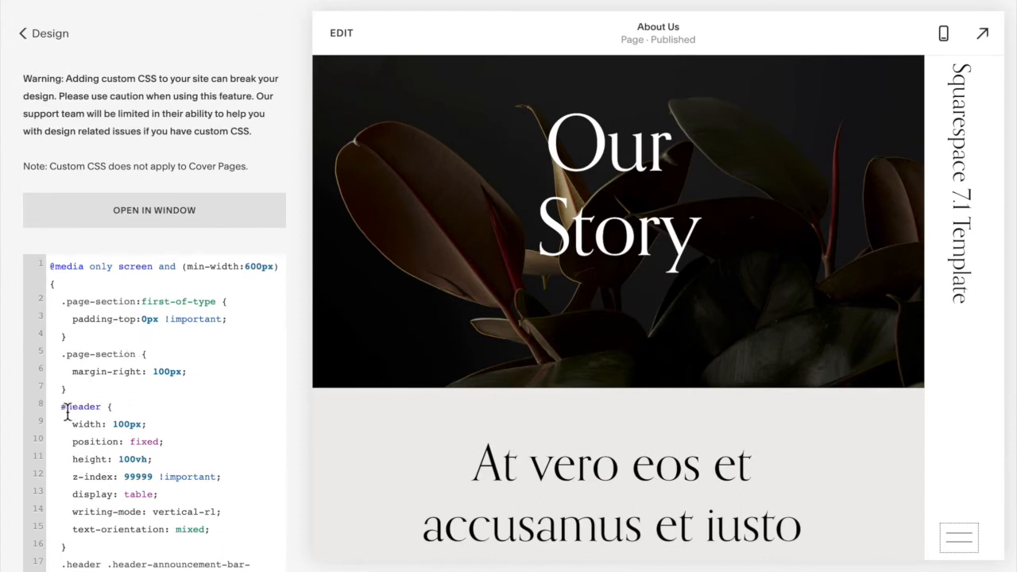
Edit the #header CSS rules and adjust the .page-section 100px right margin
left_click(114, 422)
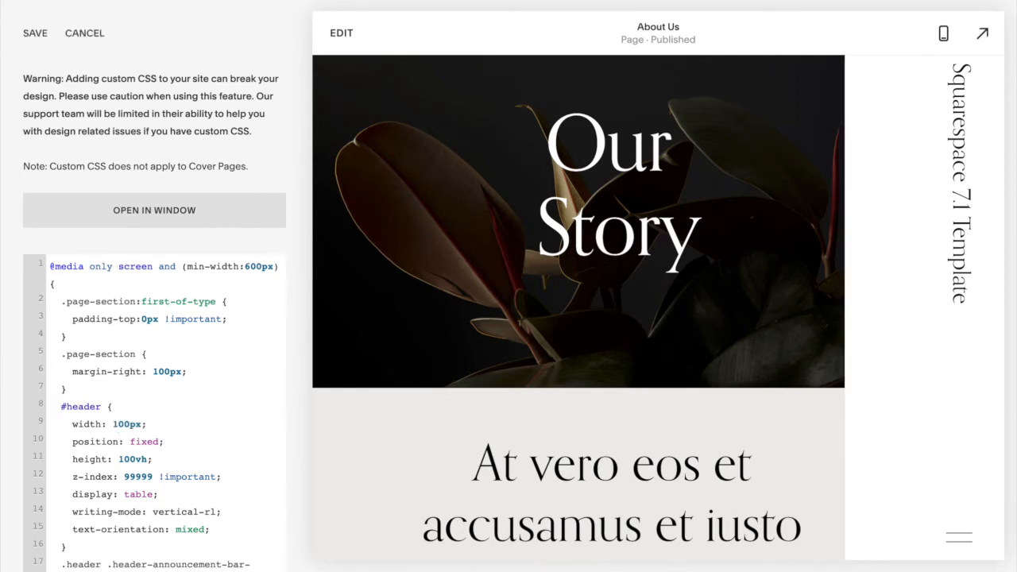
double_click(125, 423)
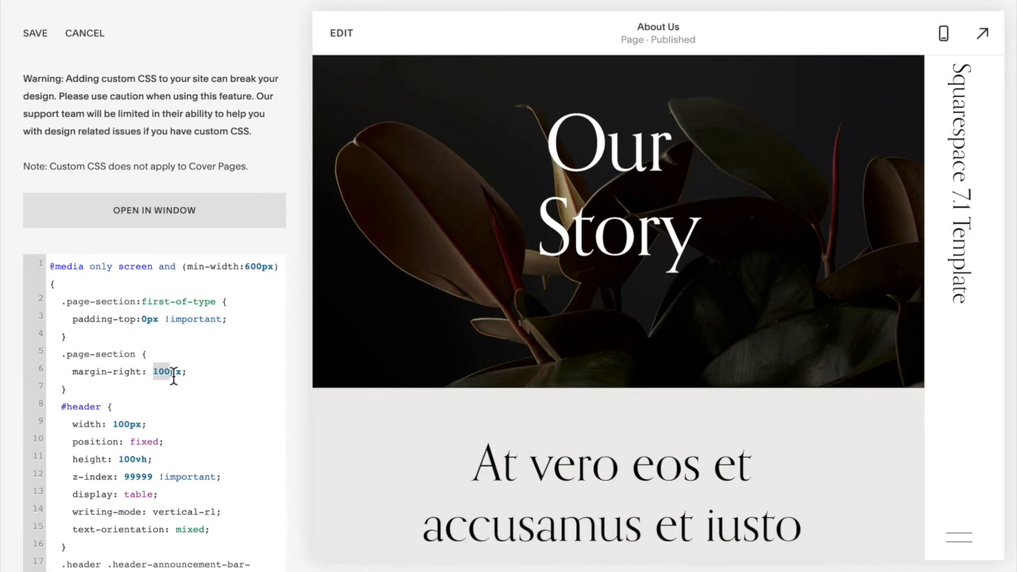
mouse_move(673, 372)
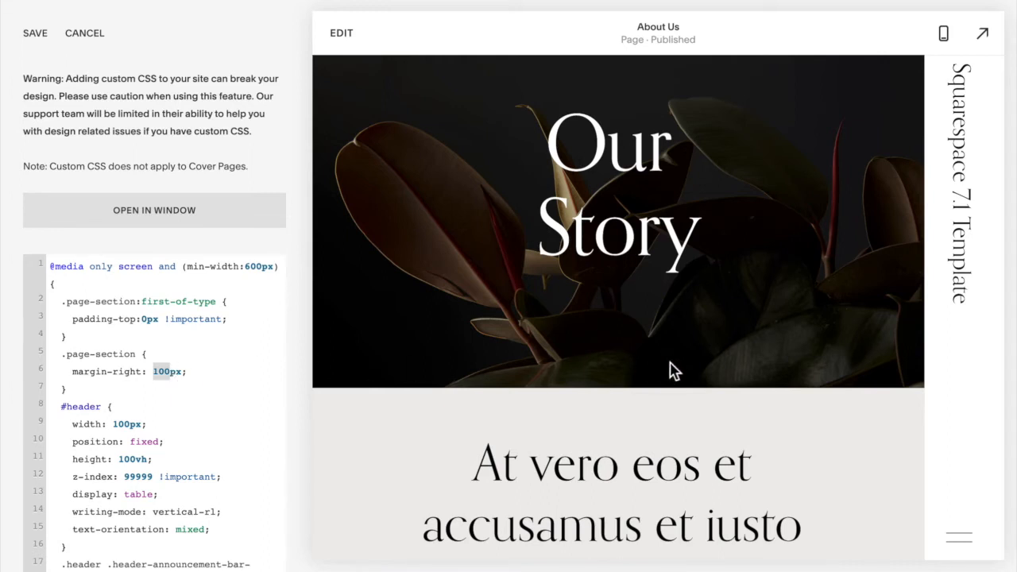
scroll("down", 3)
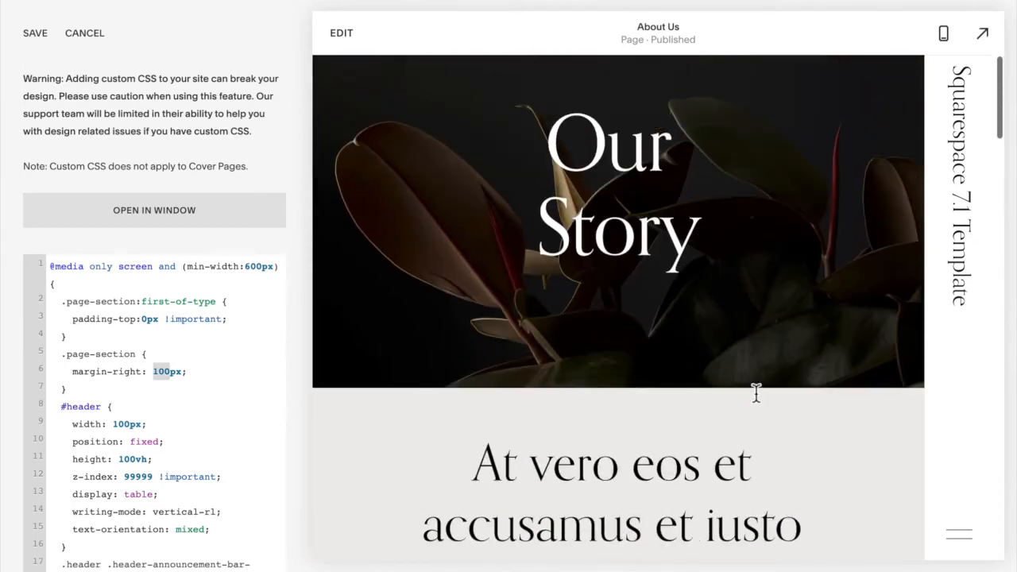
mouse_move(136, 409)
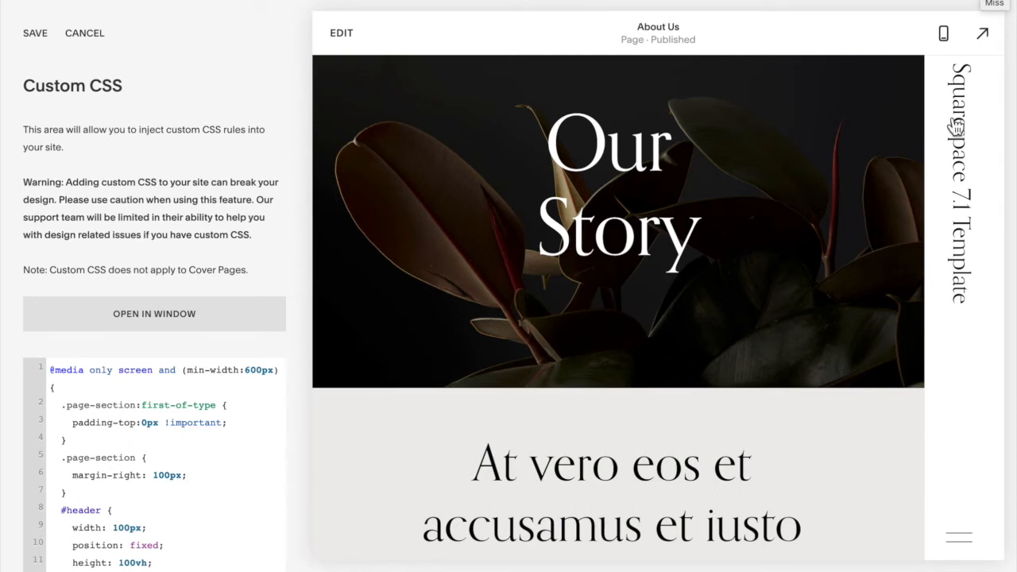
mouse_move(369, 352)
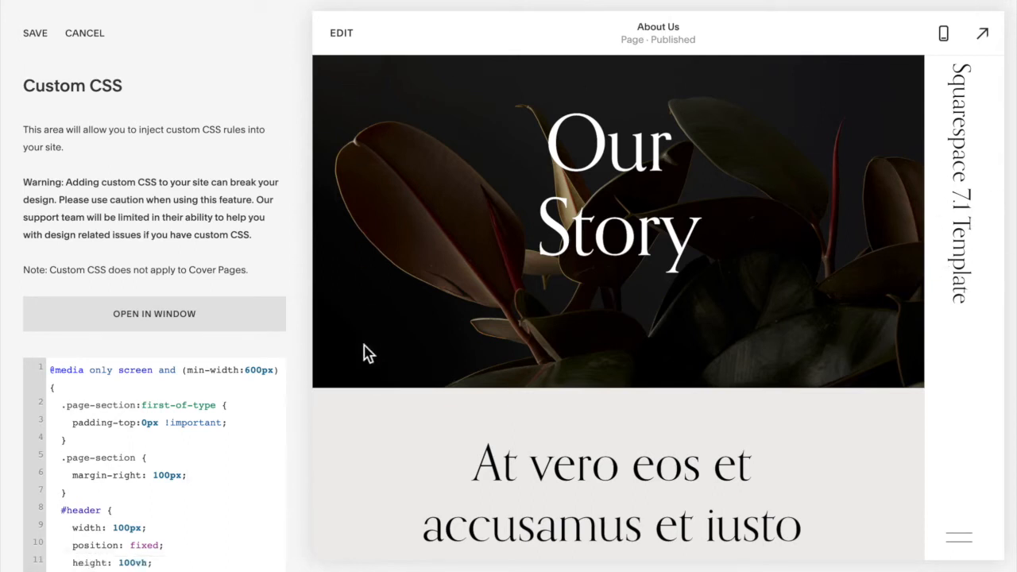
Switch to margin-left and writing-mode vertical-lr, and tweak the announcement bar padding
scroll("down", 3)
type("lef")
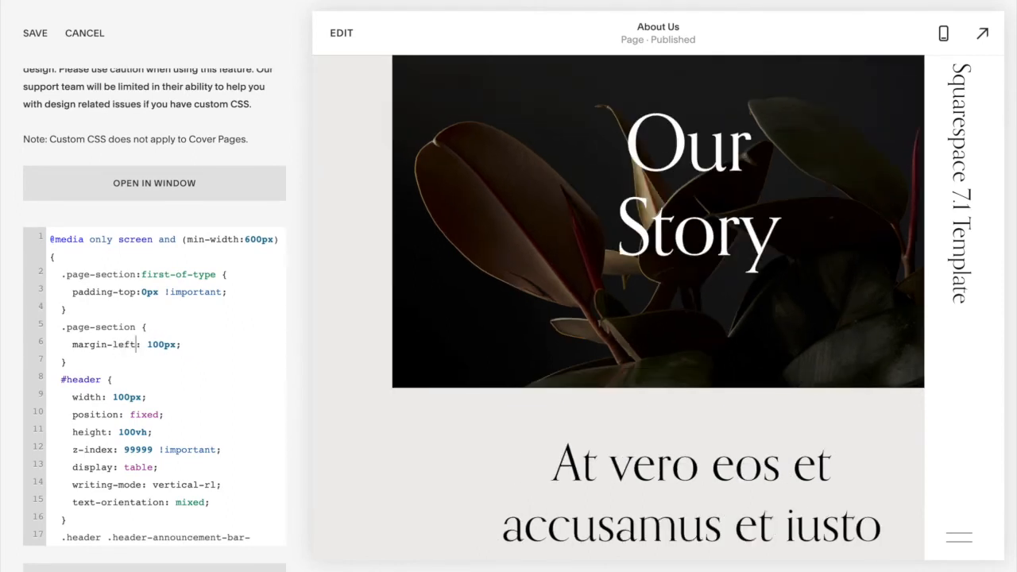
mouse_move(924, 314)
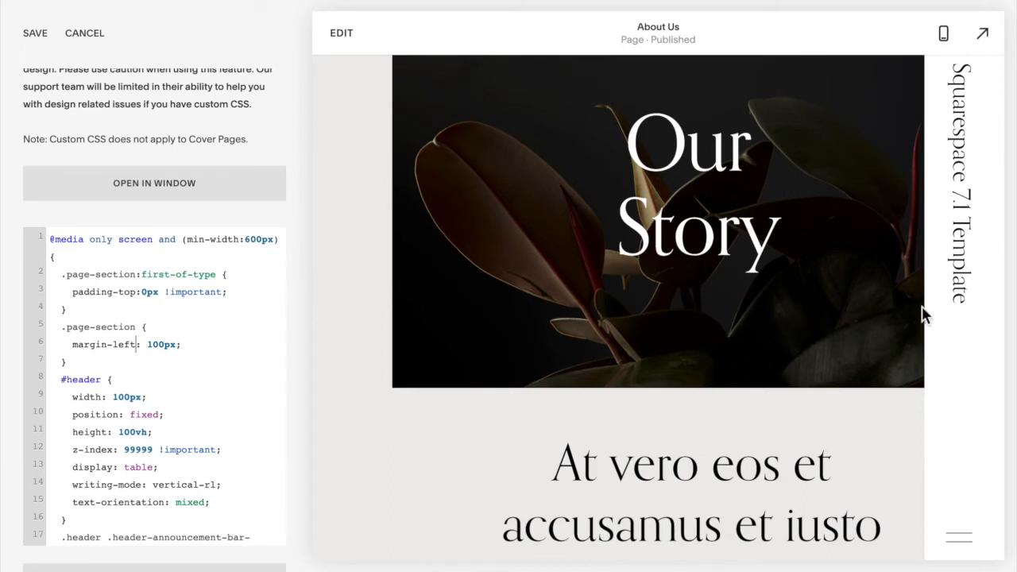
mouse_move(234, 364)
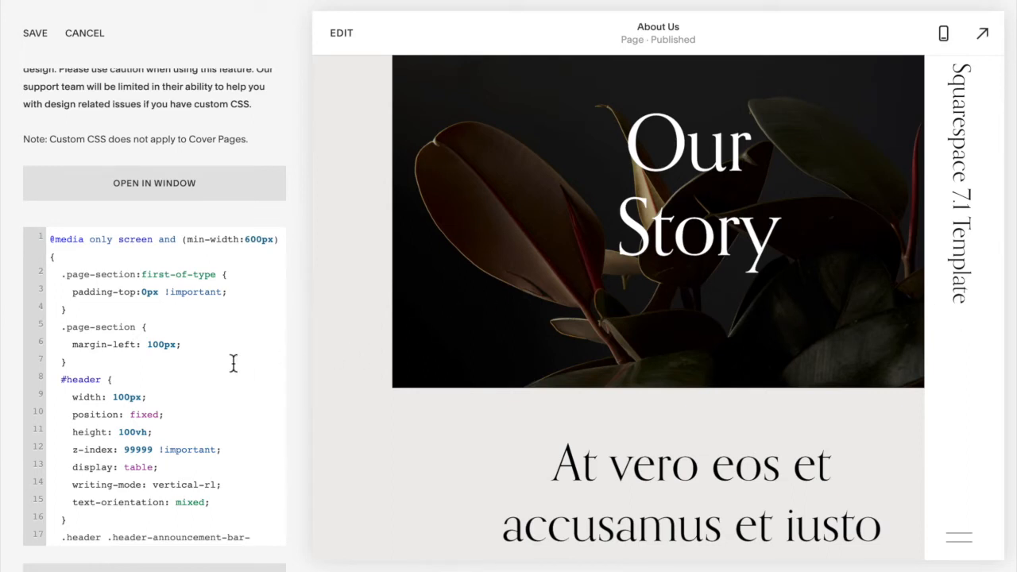
scroll("down", 3)
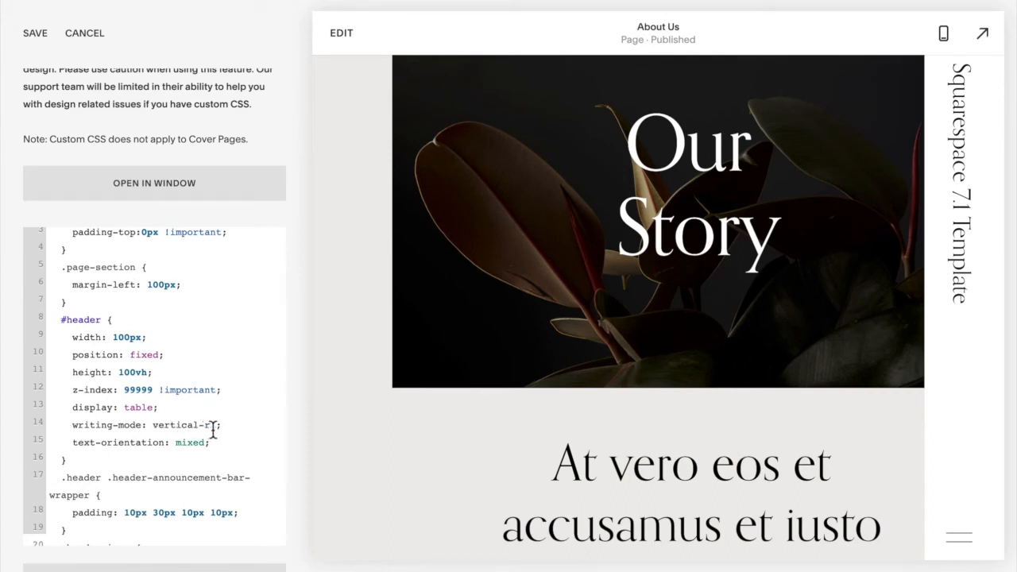
key("Backspace")
type("l")
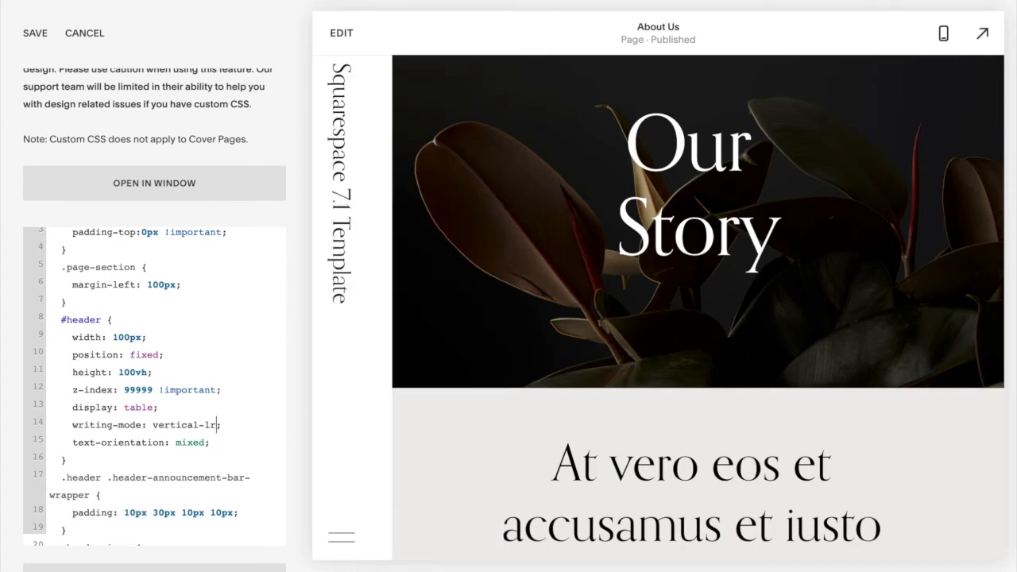
scroll("down", 3)
type("1")
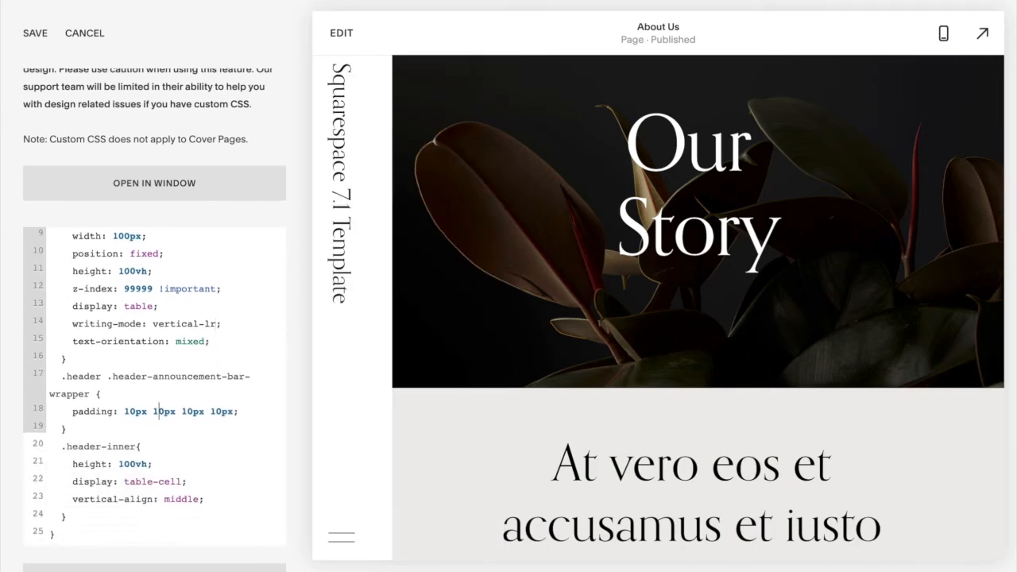
type("2")
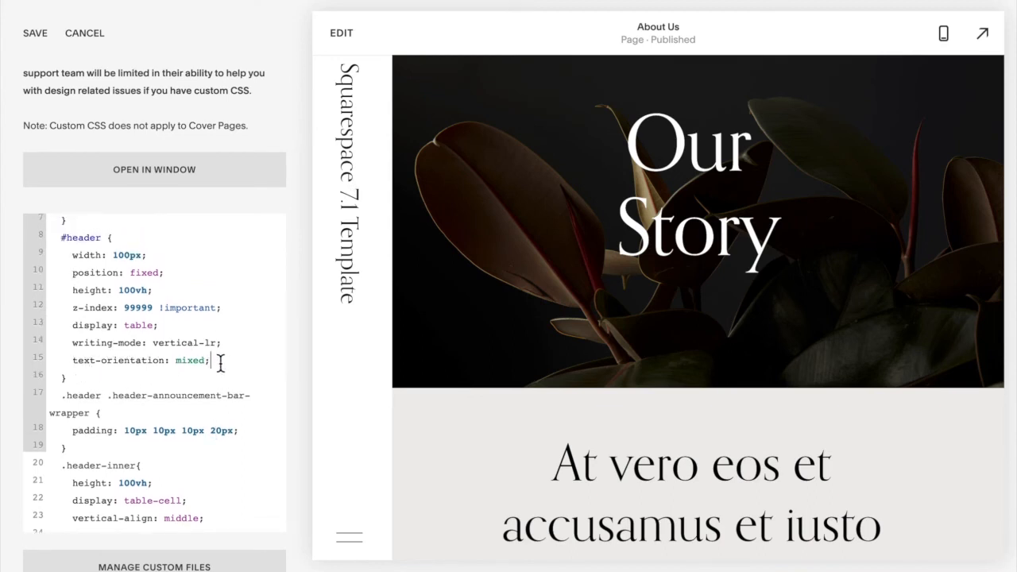
Add transform: rotate(-180deg) to #header and set the announcement bar left padding to 25px
type("transform: rotate(-180deg);")
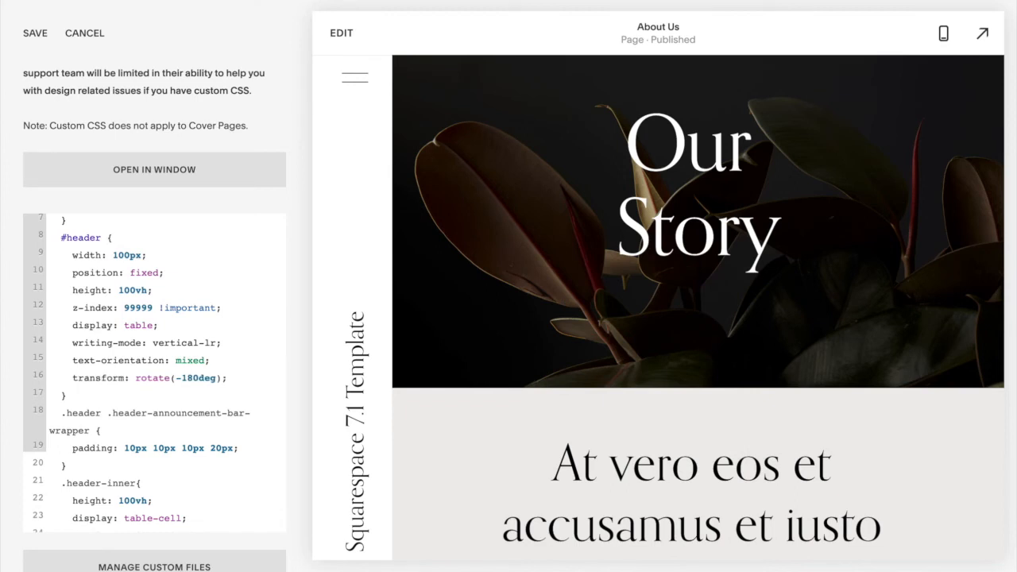
left_click(203, 378)
type("3")
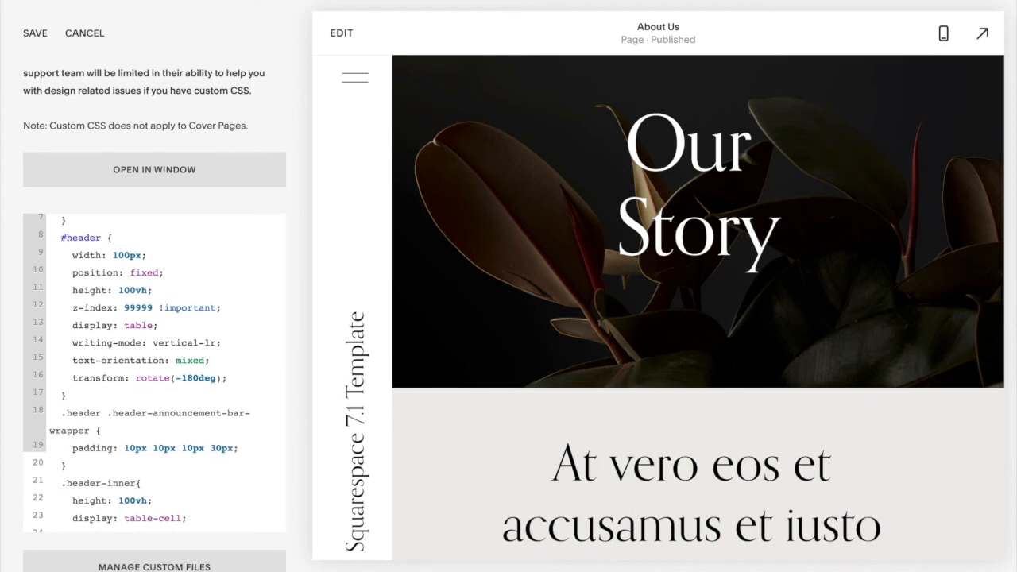
left_click(214, 448)
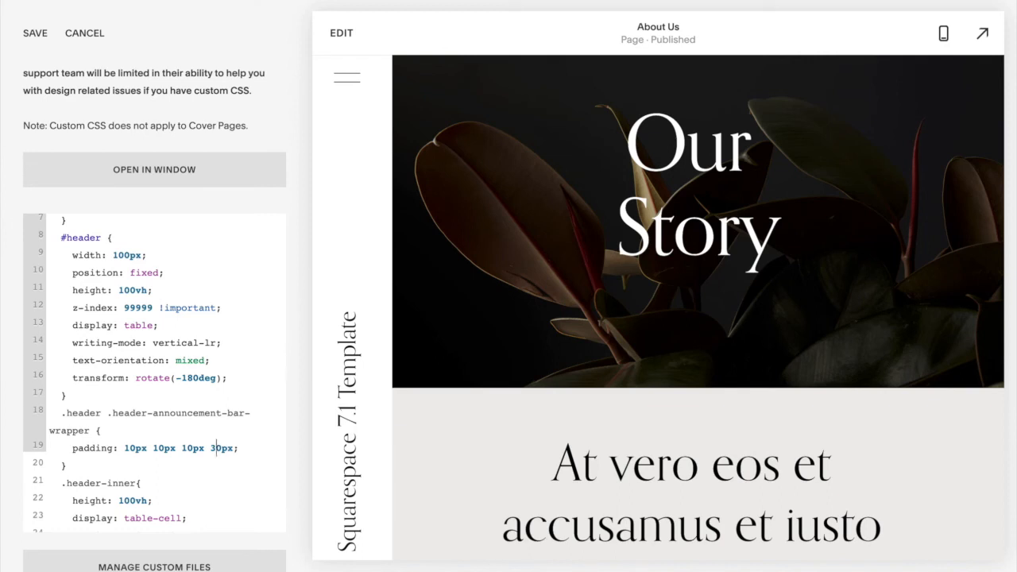
type("25px")
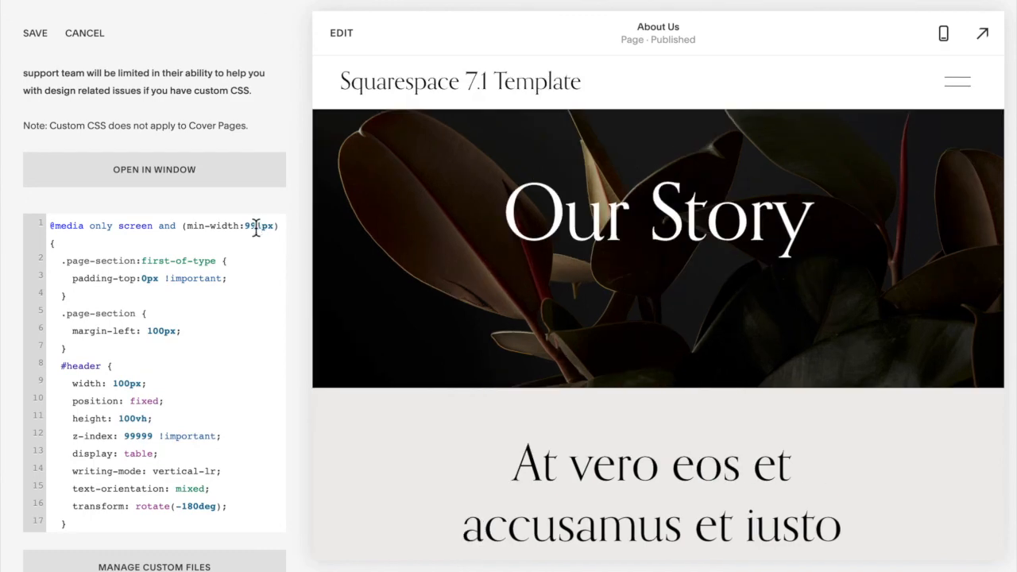
mouse_move(845, 87)
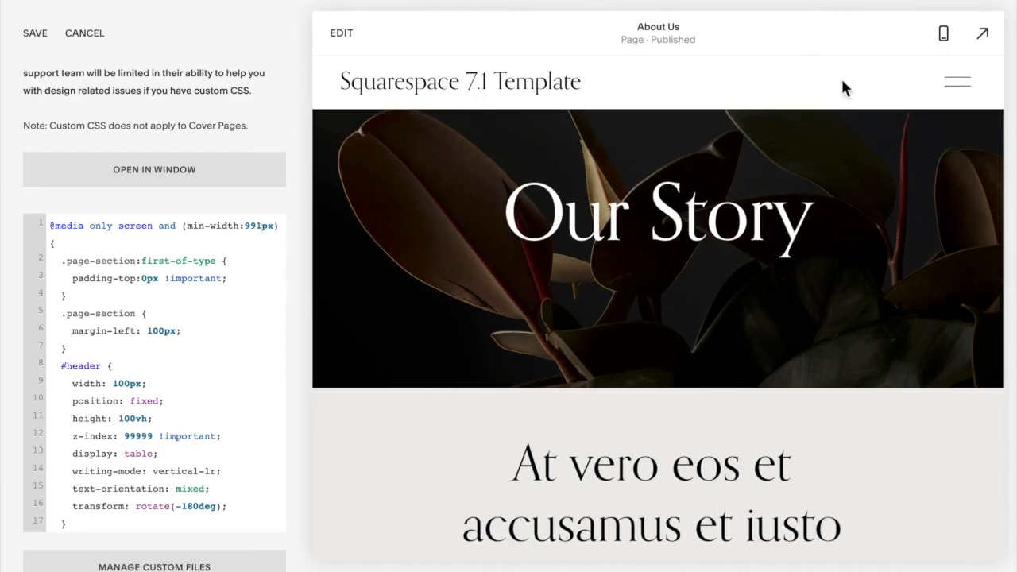
mouse_move(982, 32)
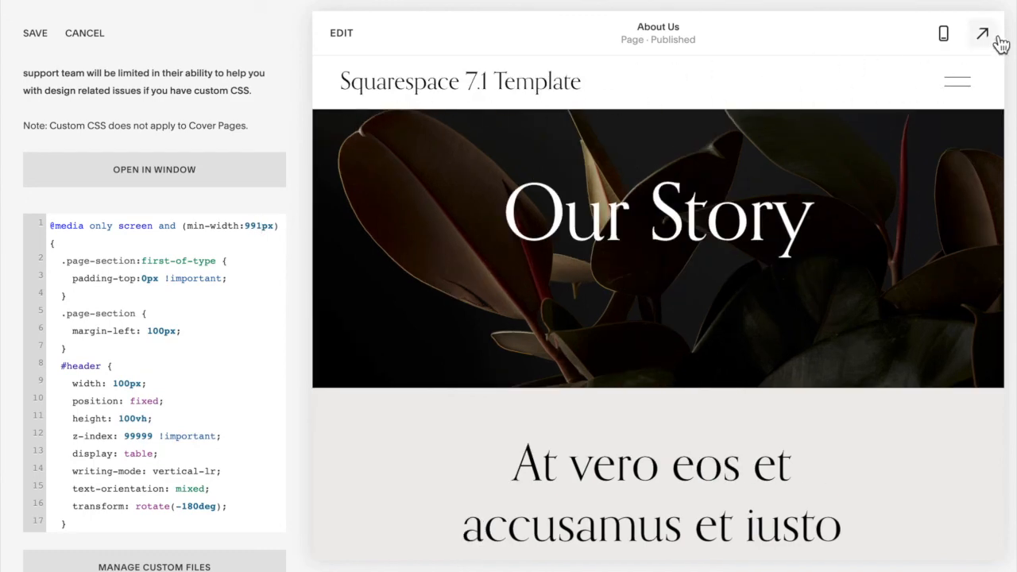
View the site full-width with the left vertical header after setting min-width 991px
left_click(982, 32)
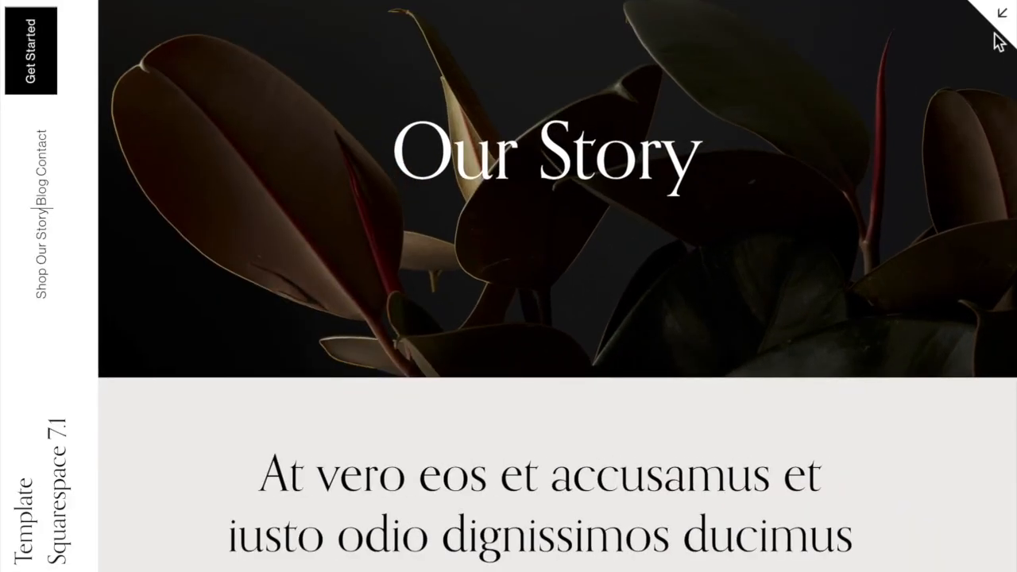
mouse_move(235, 98)
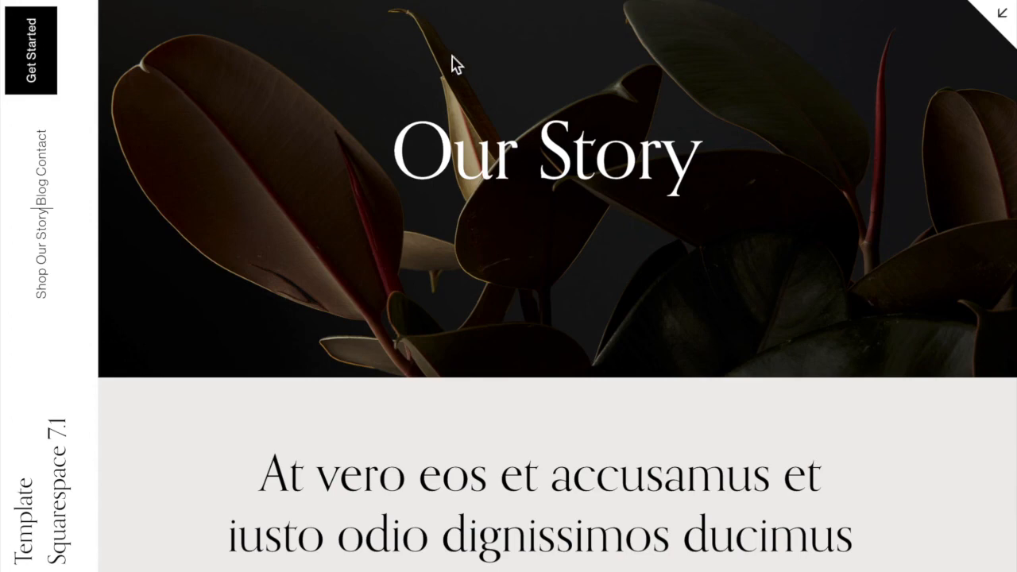
mouse_move(938, 41)
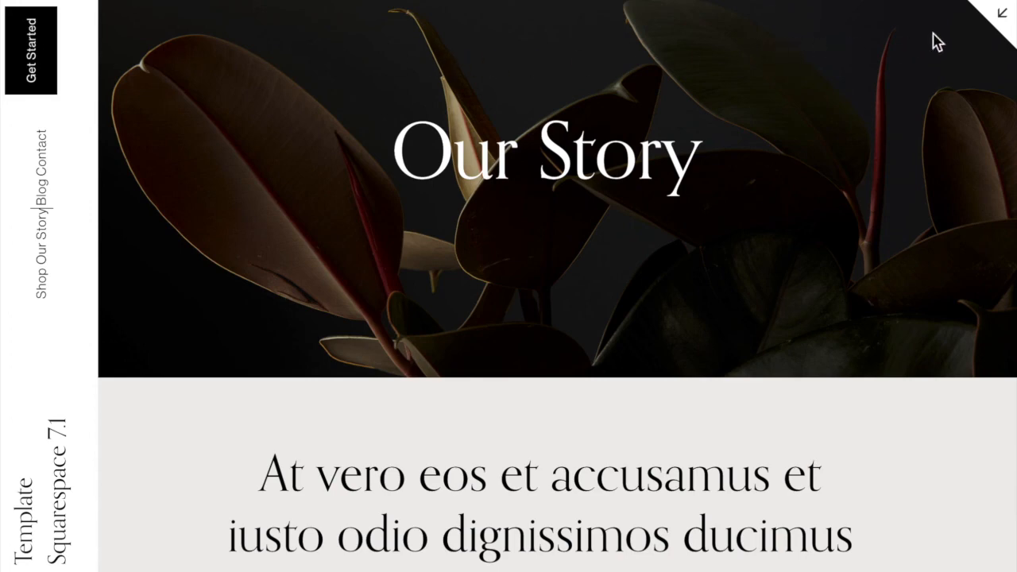